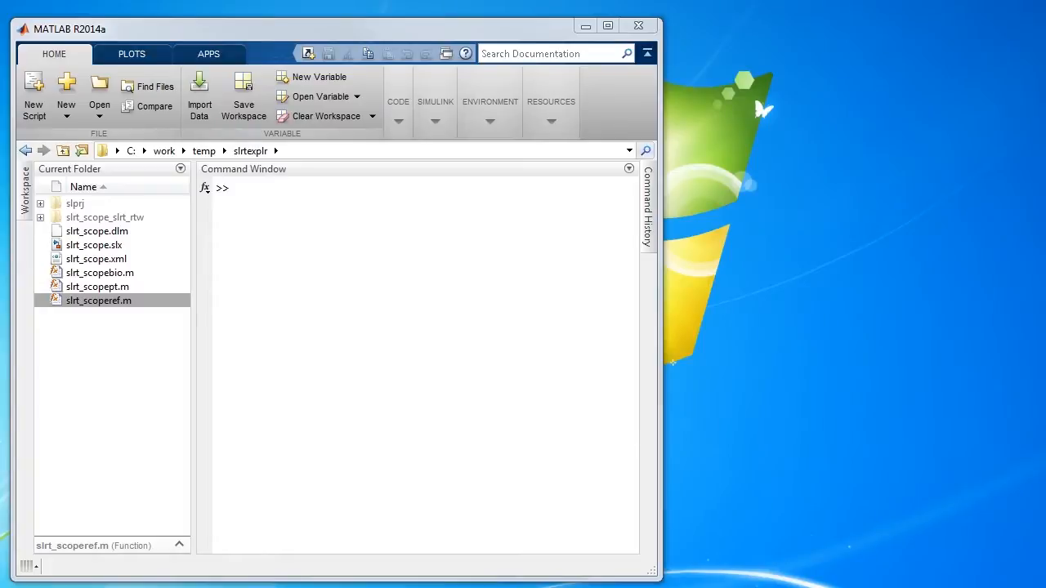
# Launch the explorer with the slrtexplr command and select slrt_scope.slx in the Current Folder.
pyautogui.click(285, 252)
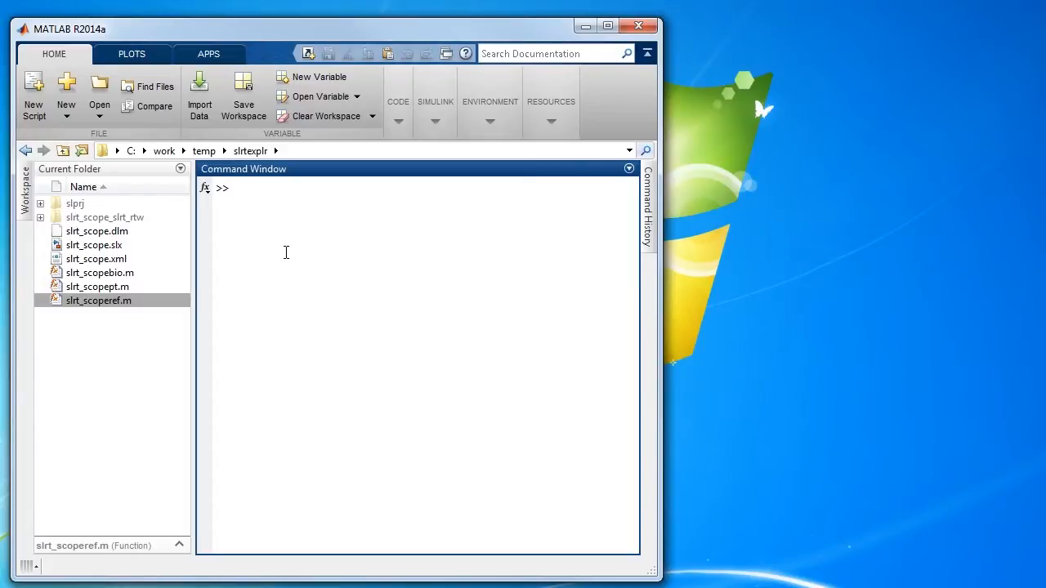
pyautogui.write('slrtexplr')
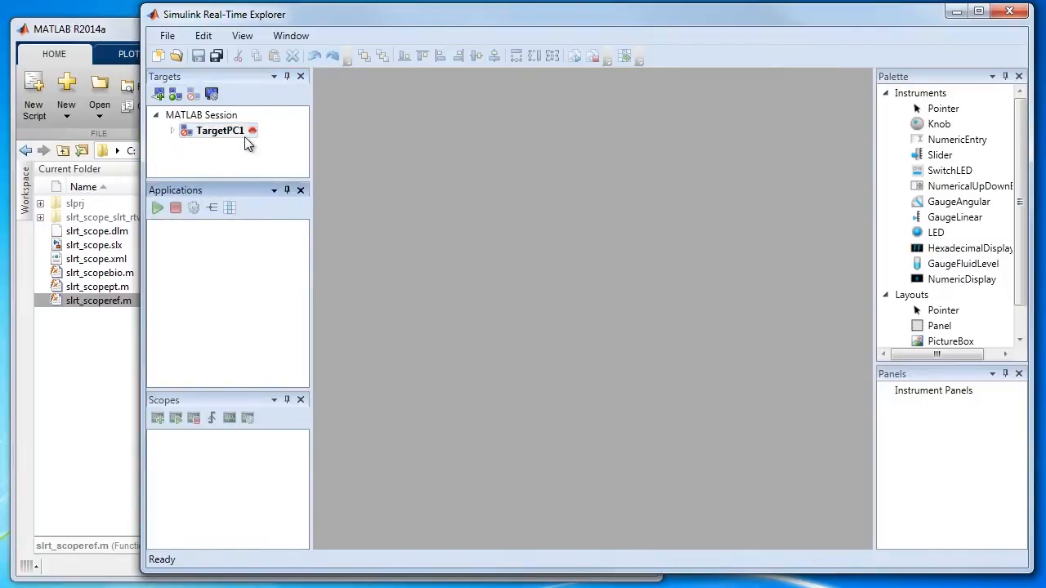
pyautogui.moveTo(259, 147)
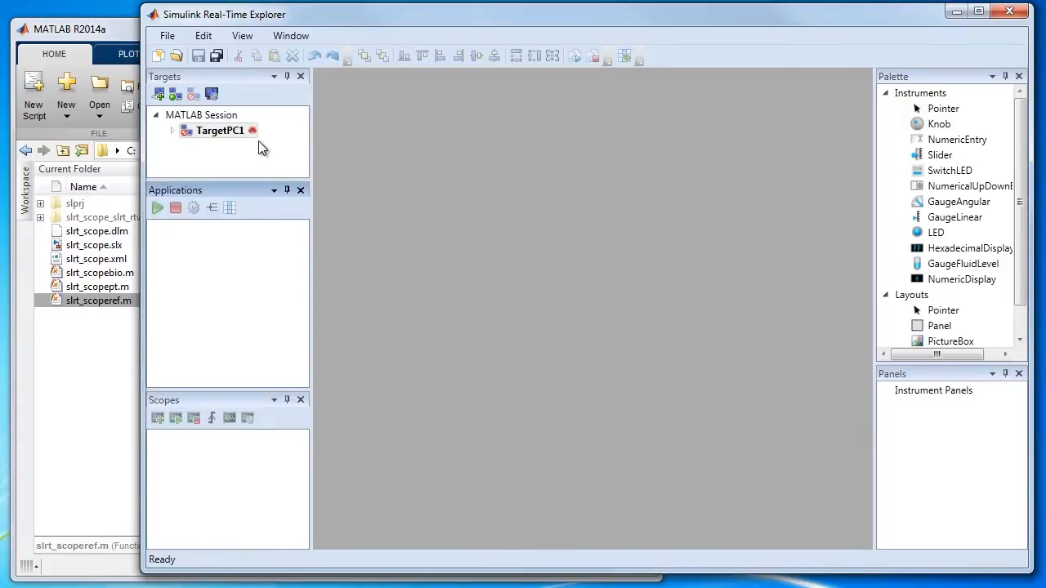
pyautogui.click(94, 244)
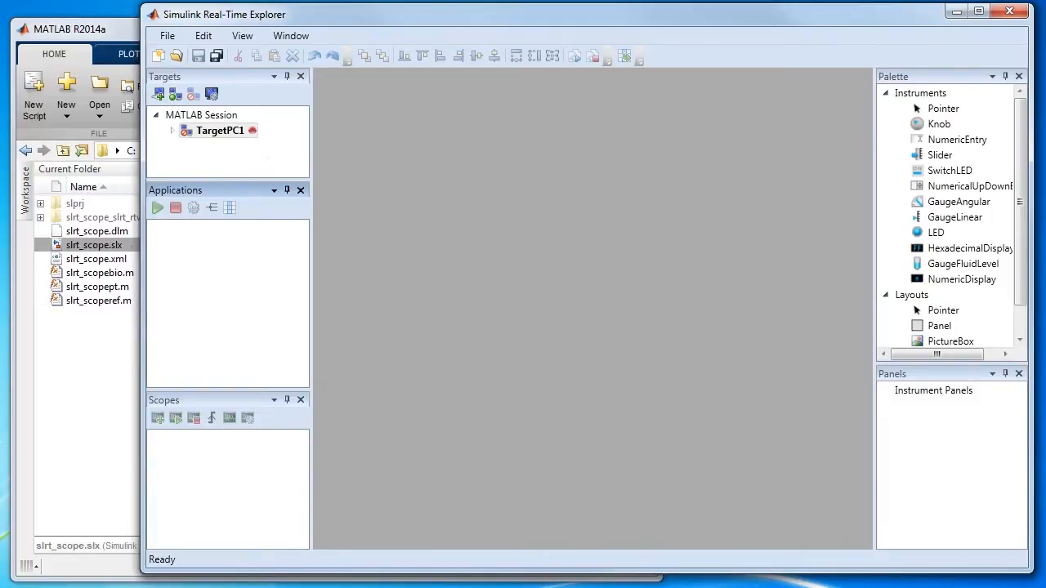
pyautogui.moveTo(121, 42)
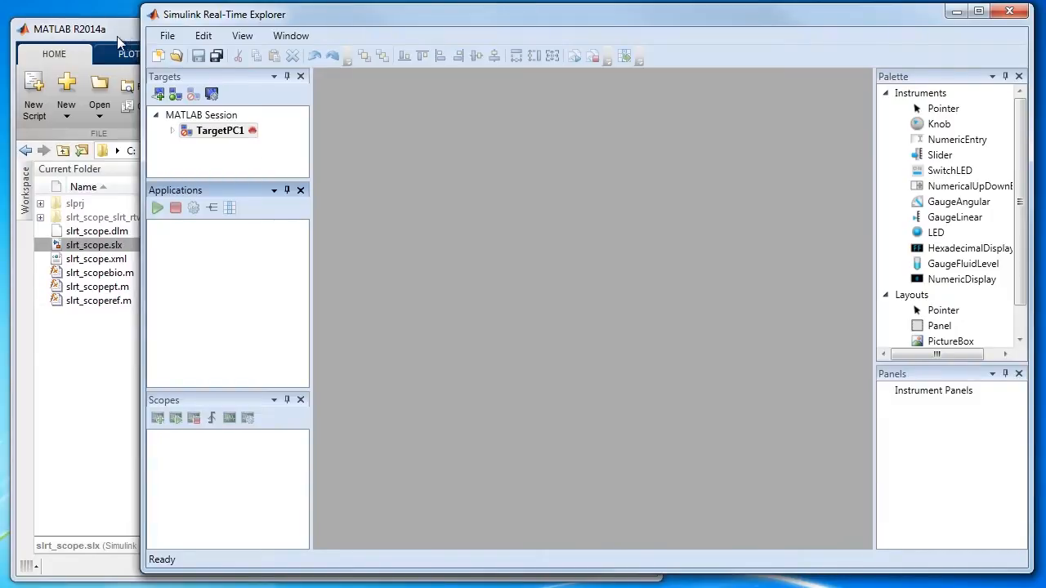
# Open slrt_scope.slx and build it, downloading the application to TargetPC1.
pyautogui.click(70, 29)
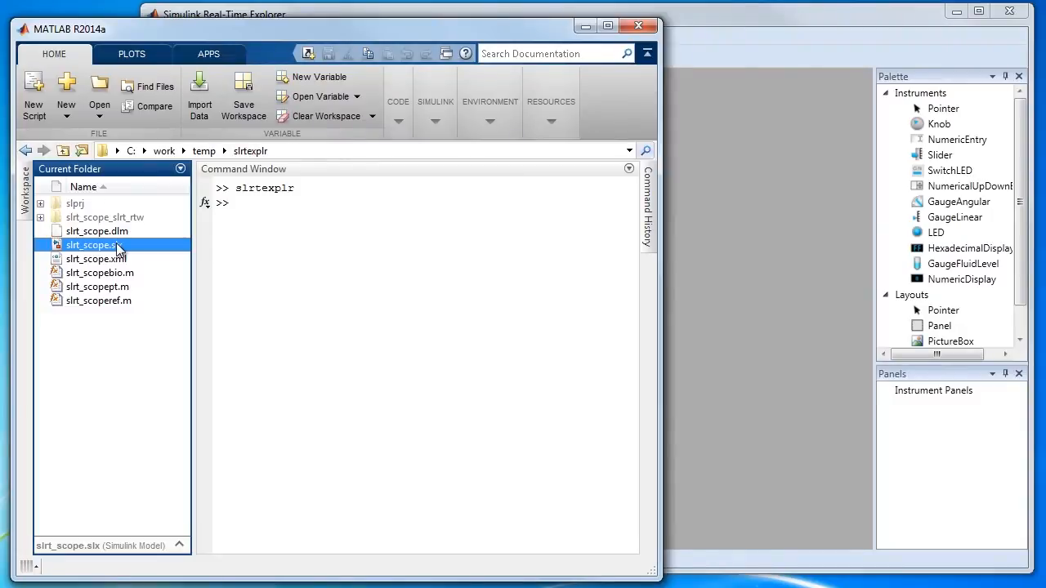
pyautogui.doubleClick(90, 245)
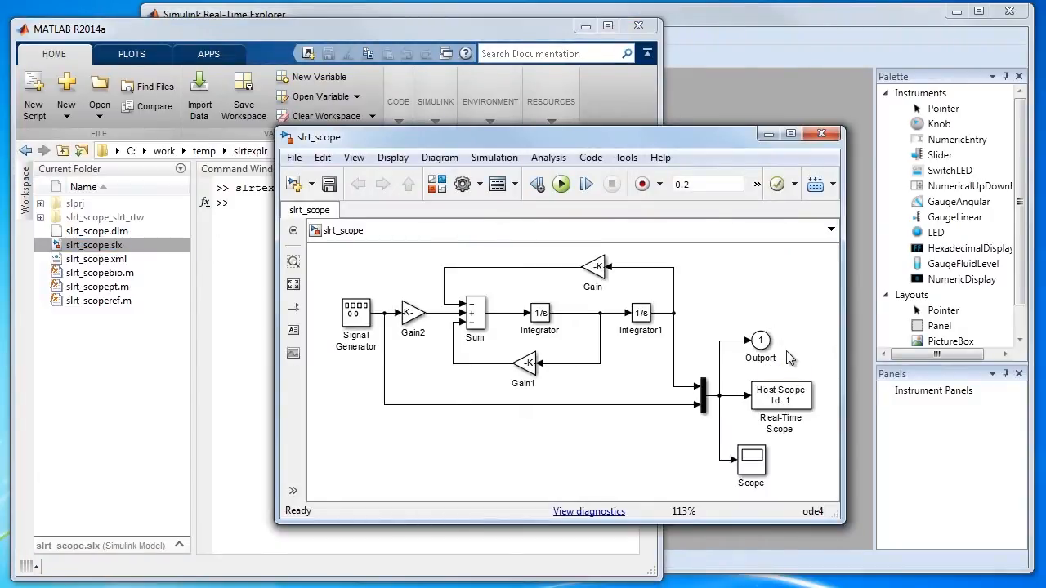
pyautogui.moveTo(809, 434)
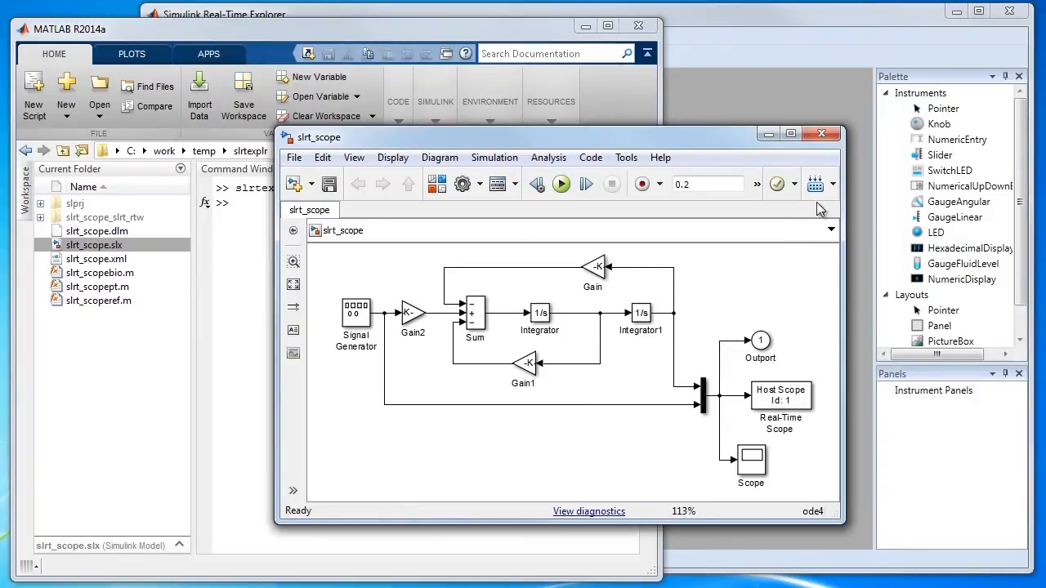
pyautogui.click(561, 184)
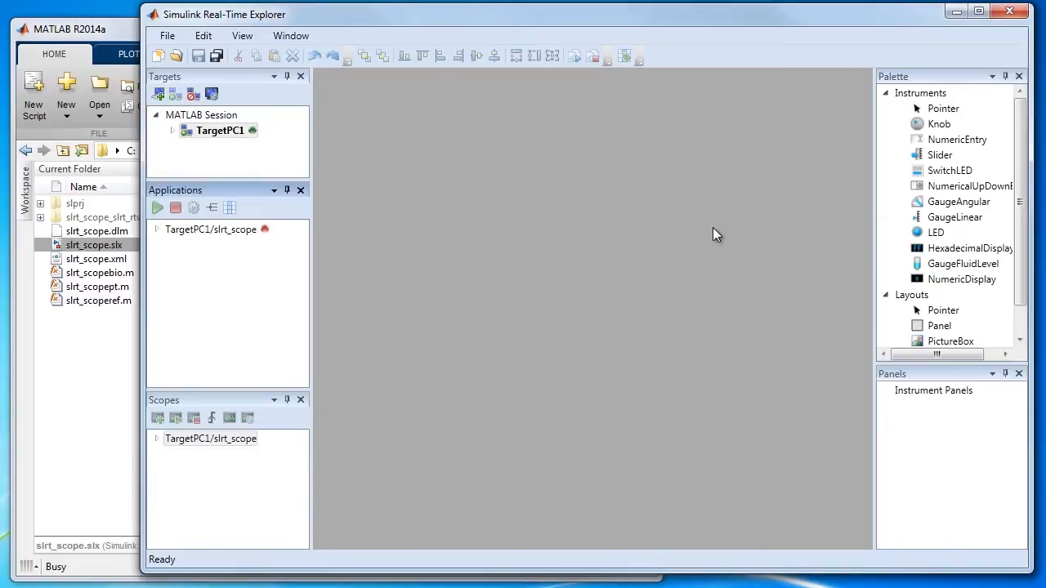
pyautogui.moveTo(304, 291)
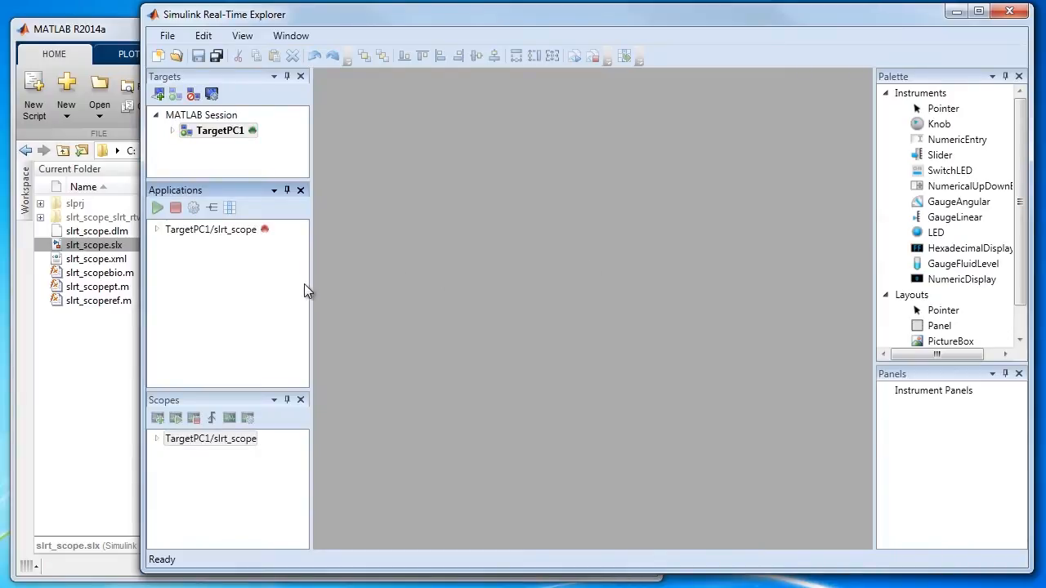
pyautogui.moveTo(195, 260)
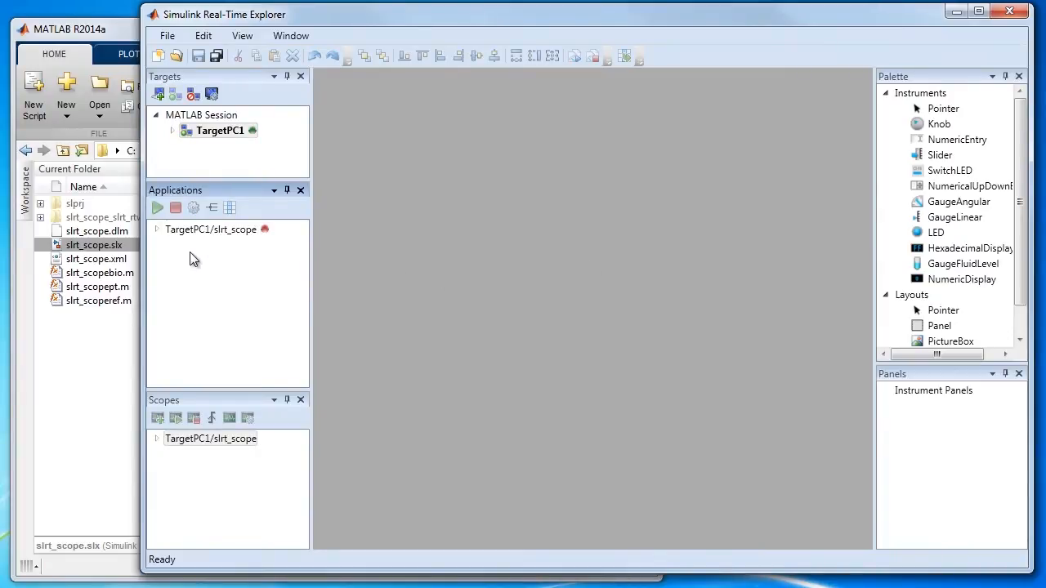
pyautogui.moveTo(275, 139)
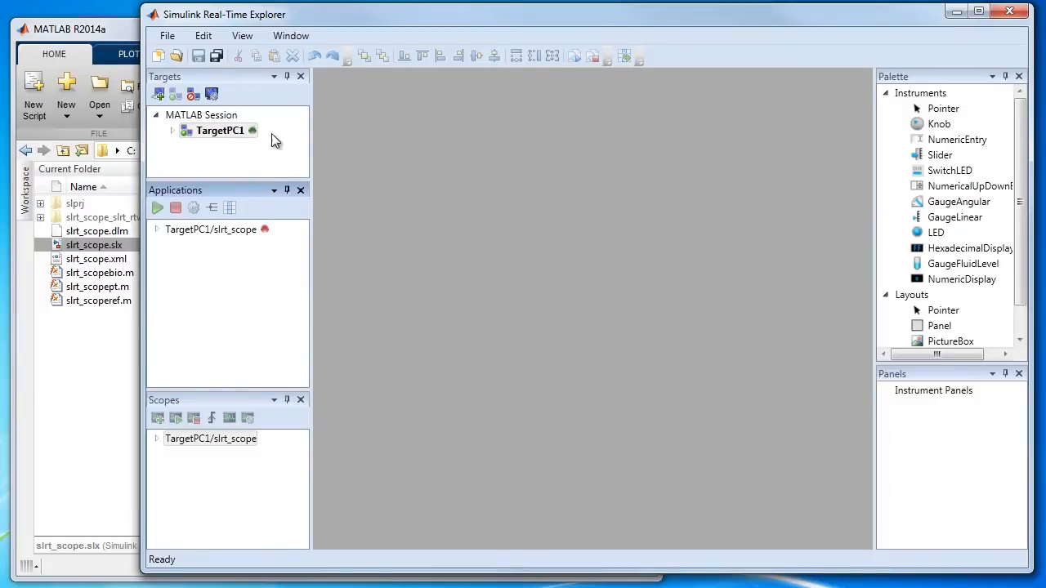
pyautogui.moveTo(230, 334)
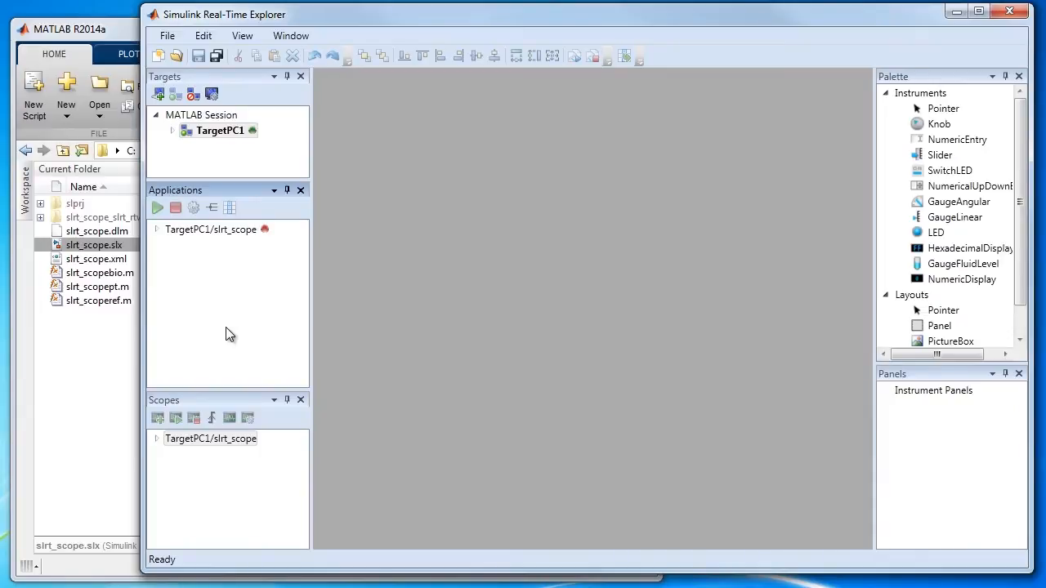
pyautogui.moveTo(166, 251)
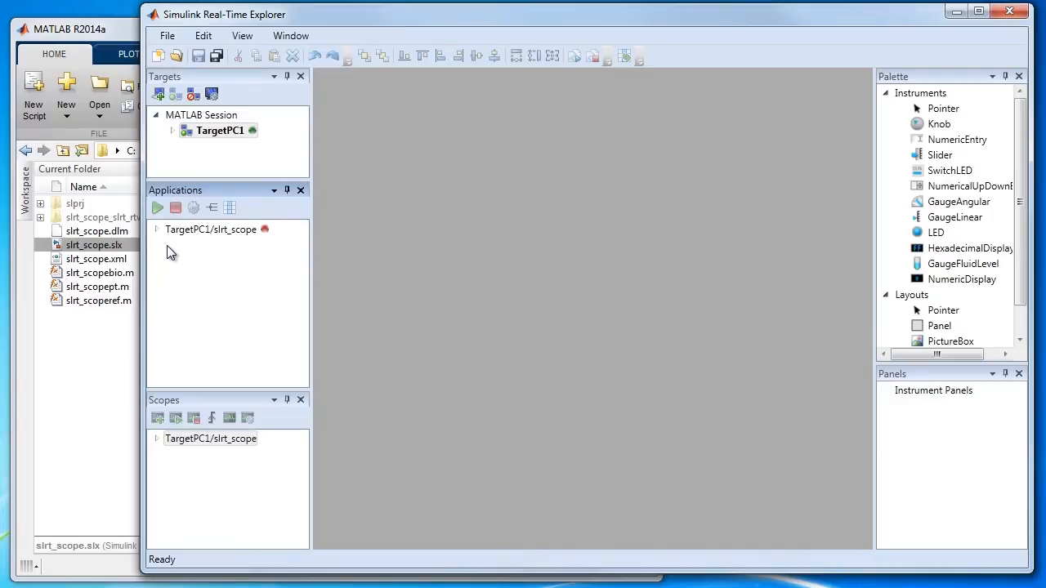
pyautogui.moveTo(264, 245)
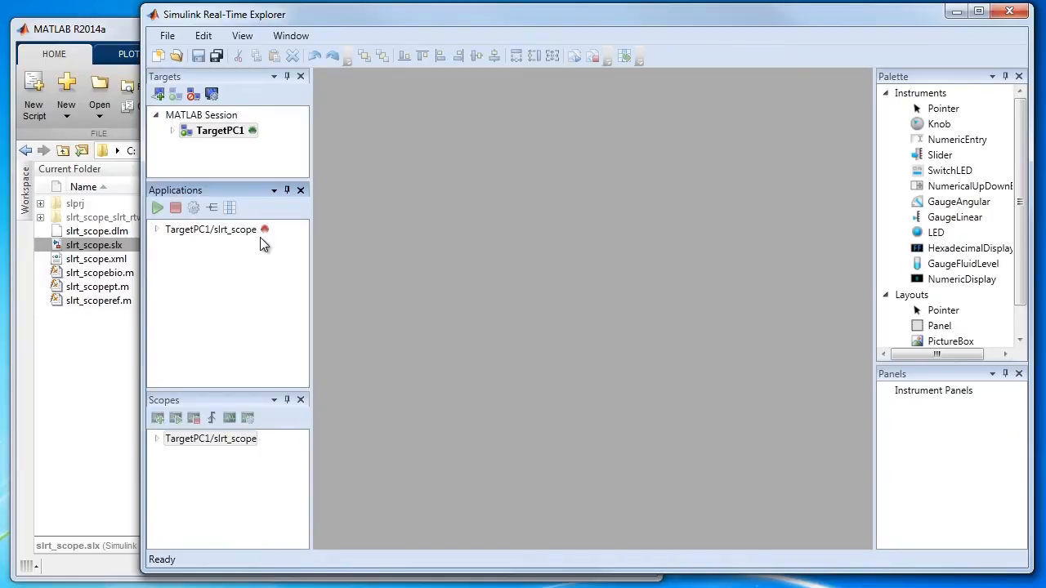
pyautogui.moveTo(271, 268)
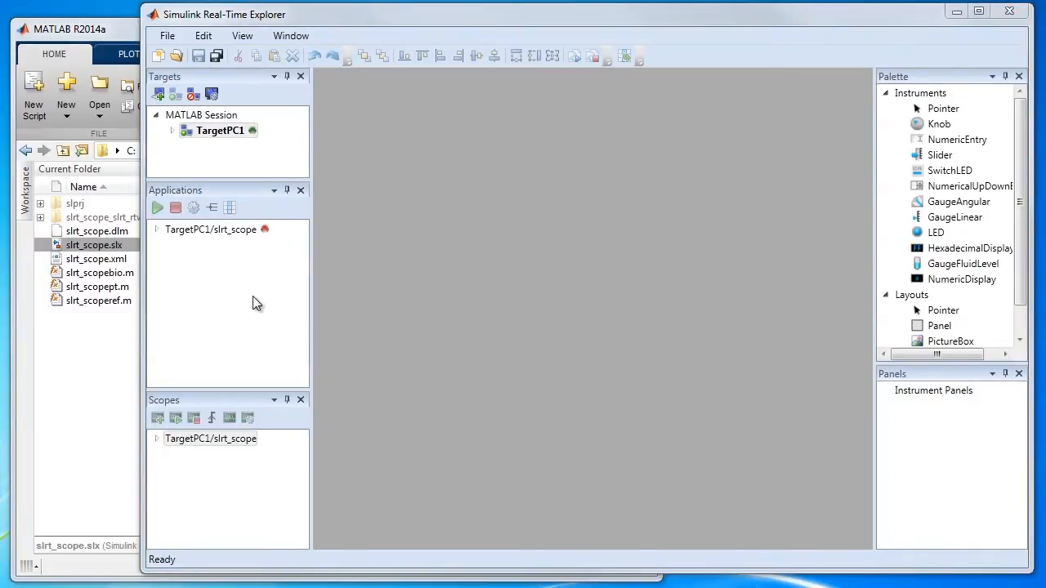
pyautogui.moveTo(227, 262)
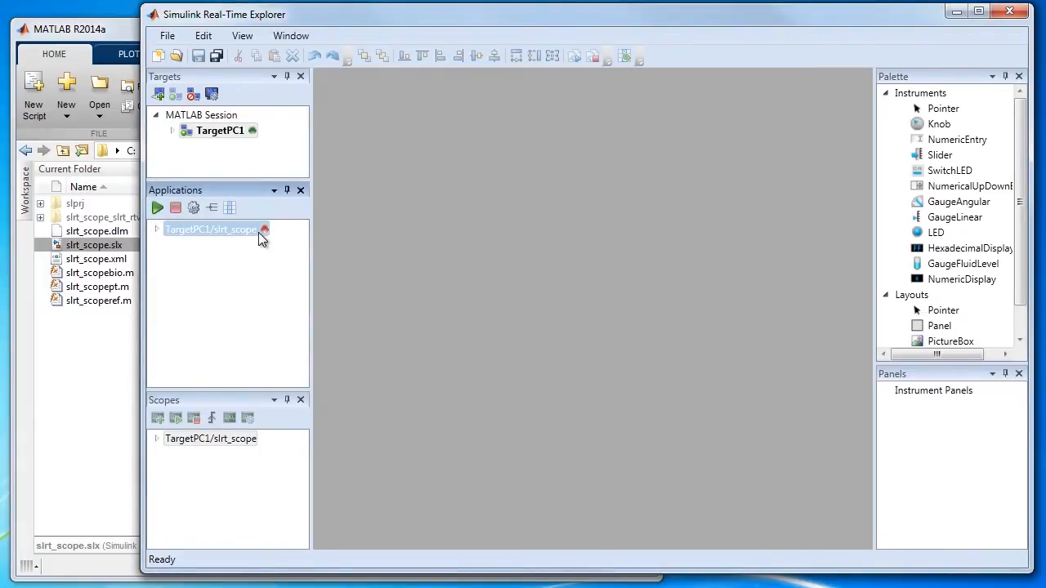
pyautogui.moveTo(286, 308)
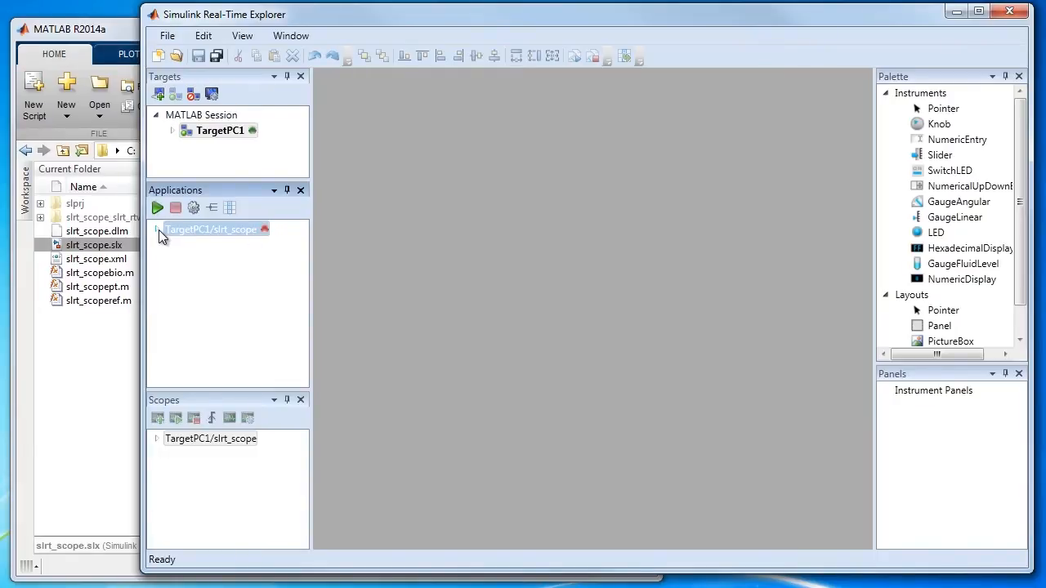
# In the slrt_scope properties set Stop Time from 0.2 to 15 and start the application.
pyautogui.click(159, 230)
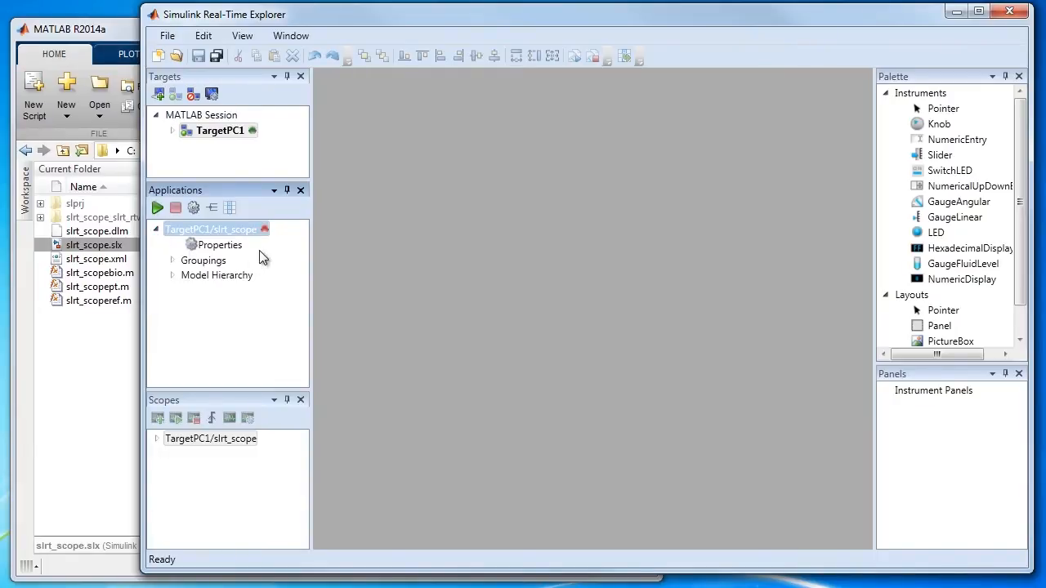
pyautogui.moveTo(239, 251)
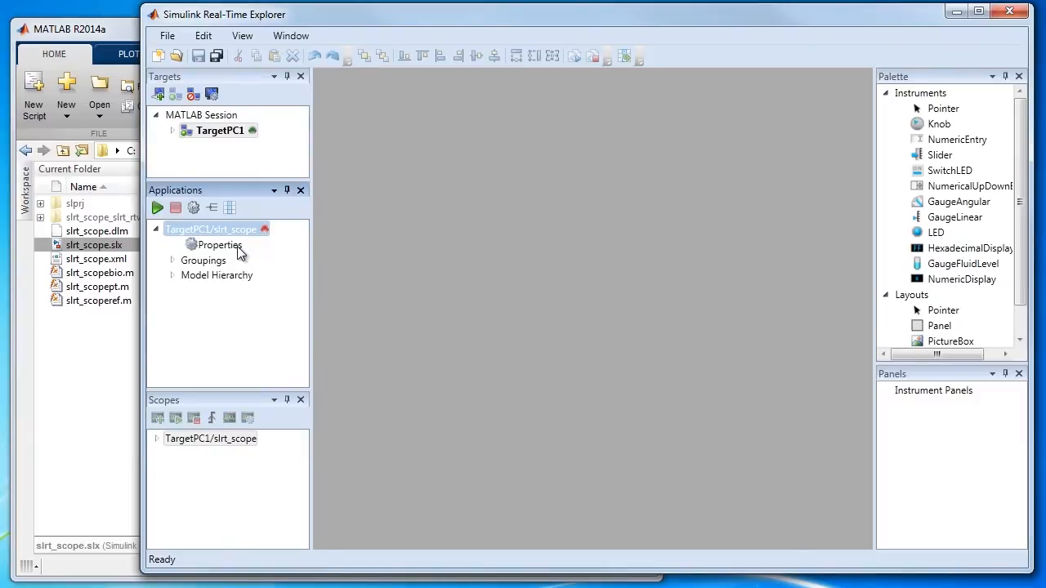
pyautogui.click(219, 245)
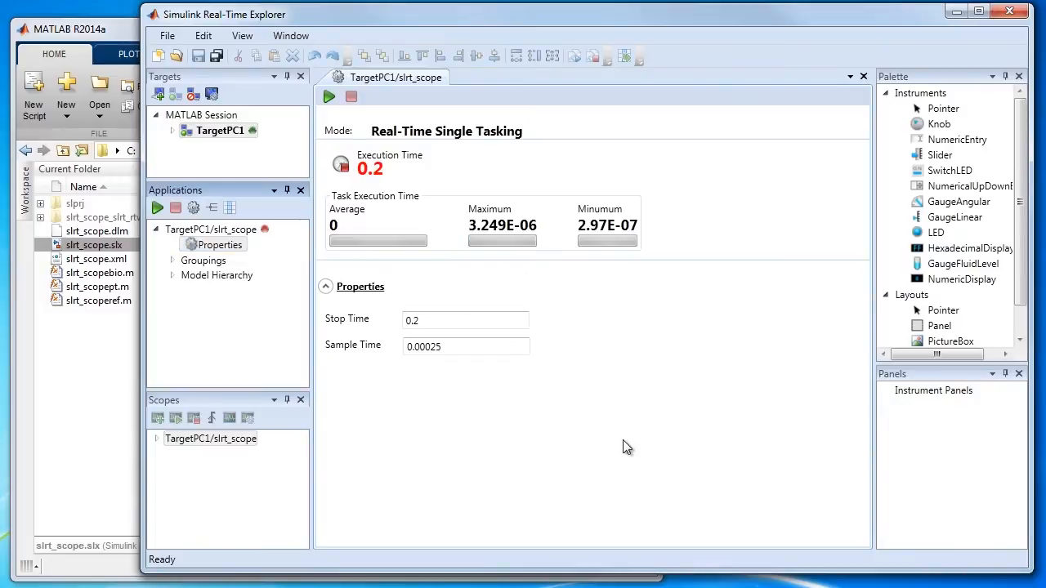
pyautogui.moveTo(589, 409)
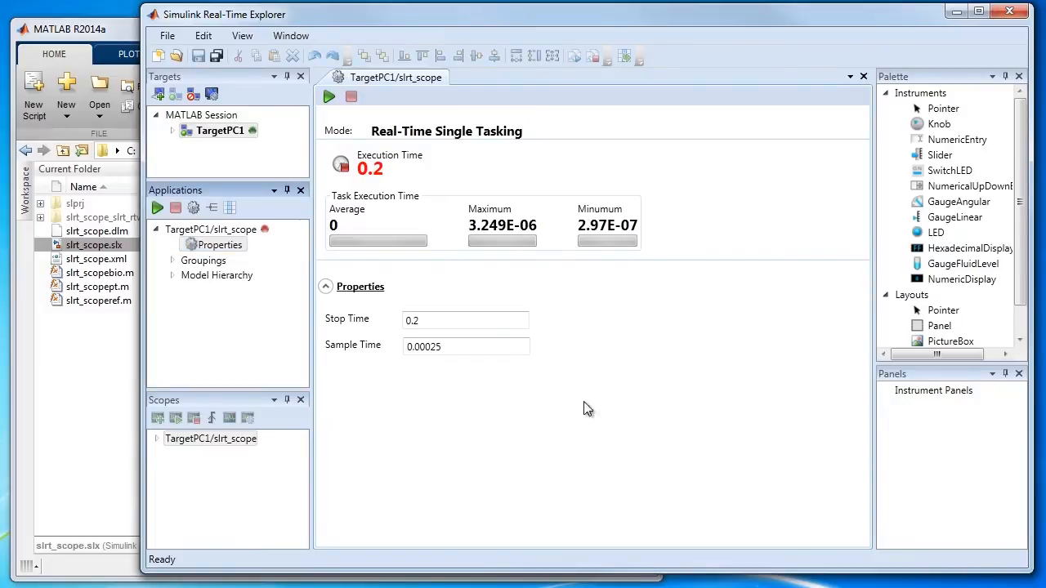
pyautogui.click(466, 320)
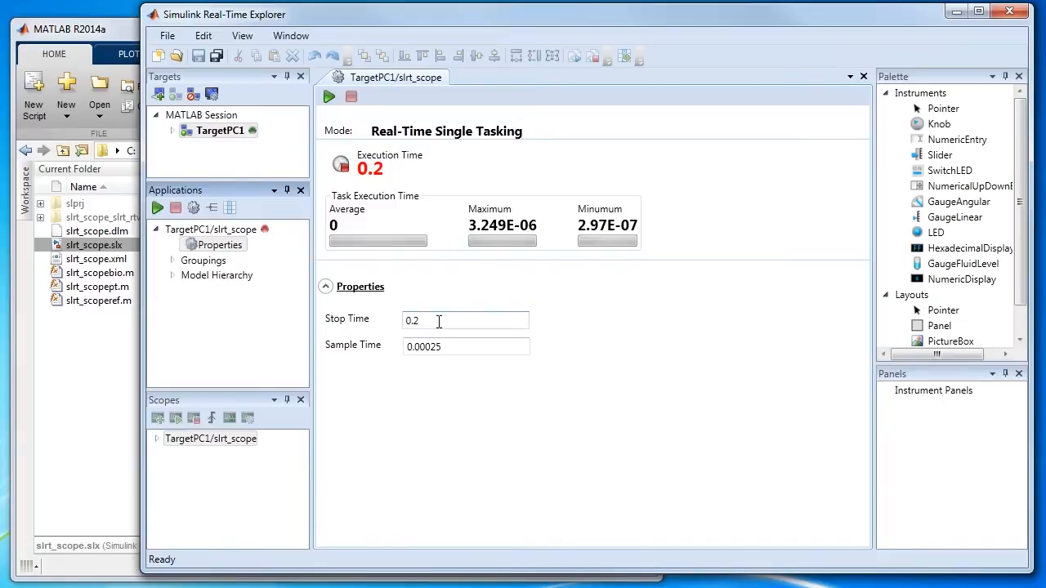
pyautogui.tripleClick(466, 319)
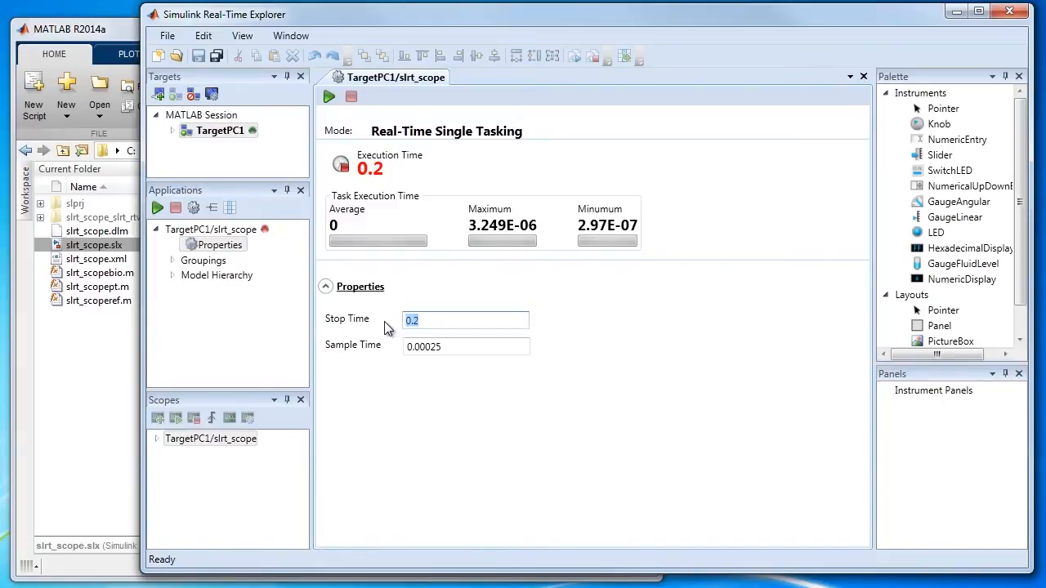
pyautogui.write('15')
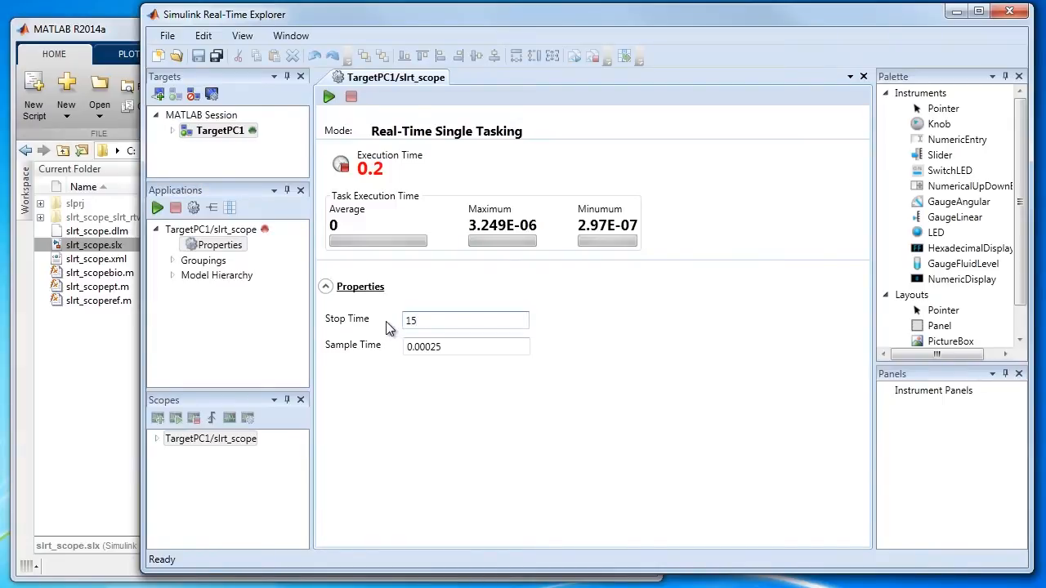
pyautogui.click(328, 96)
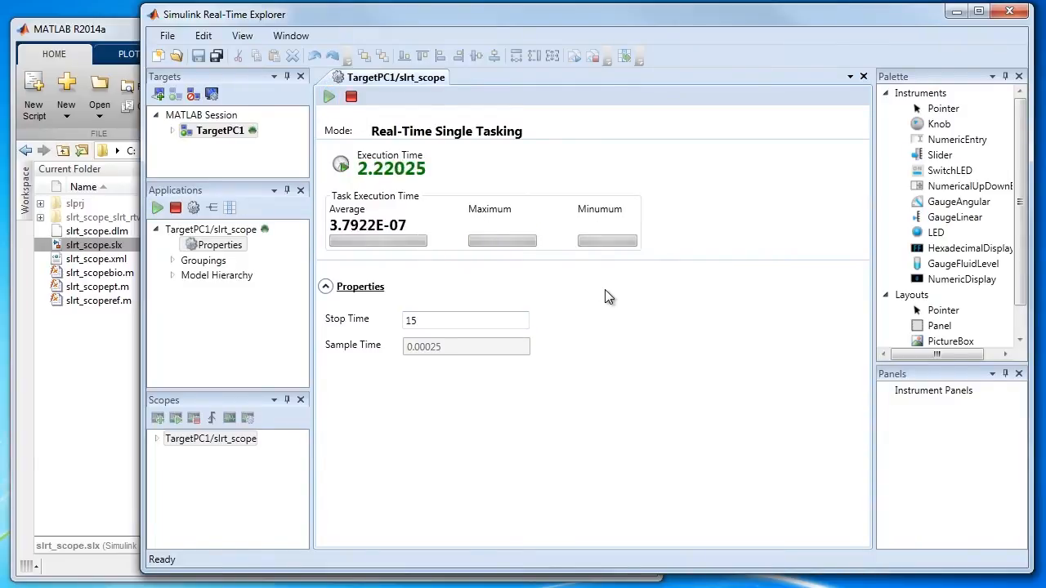
pyautogui.moveTo(699, 292)
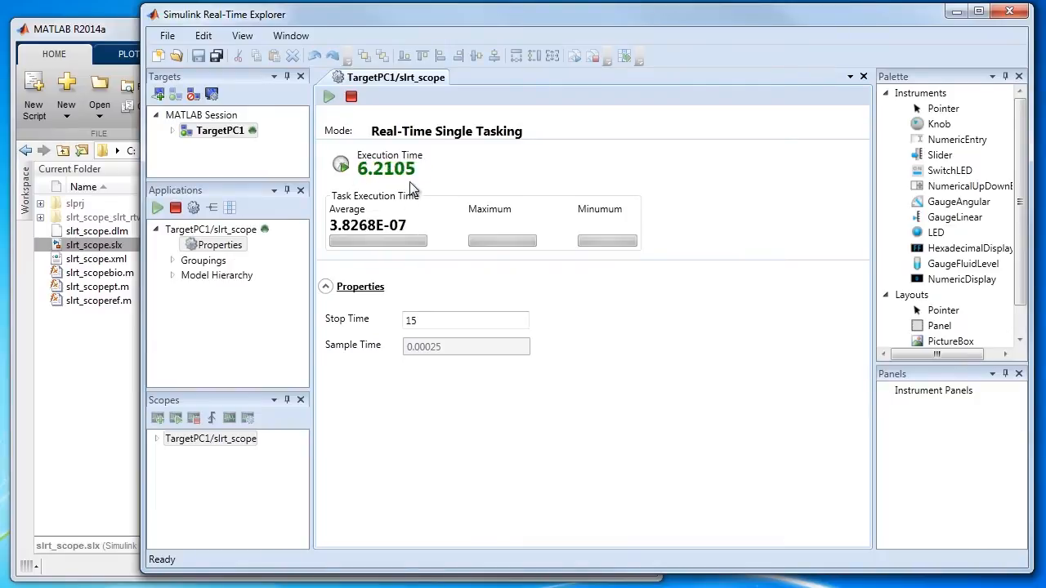
pyautogui.moveTo(466, 257)
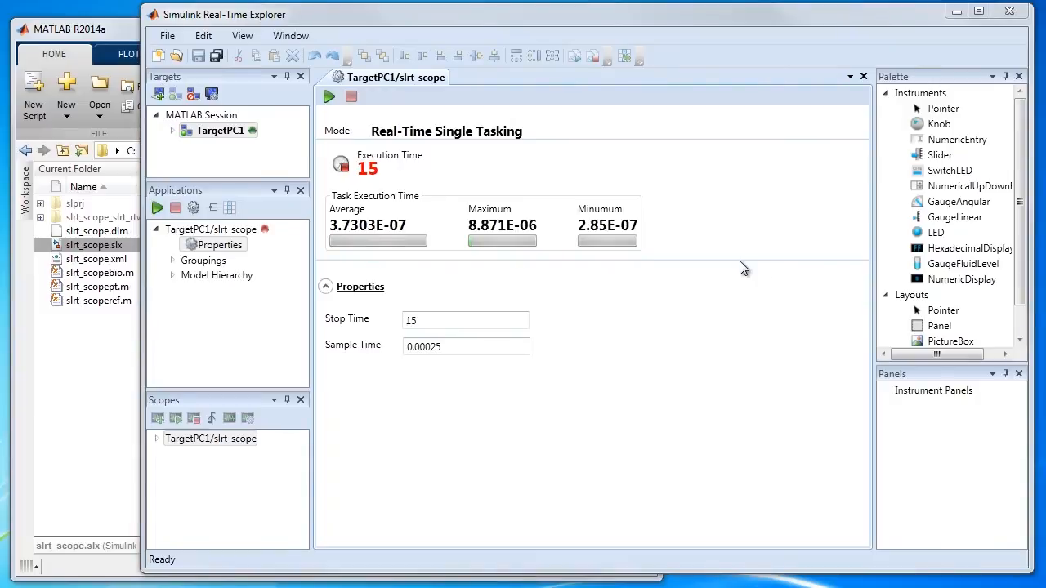
pyautogui.moveTo(240, 482)
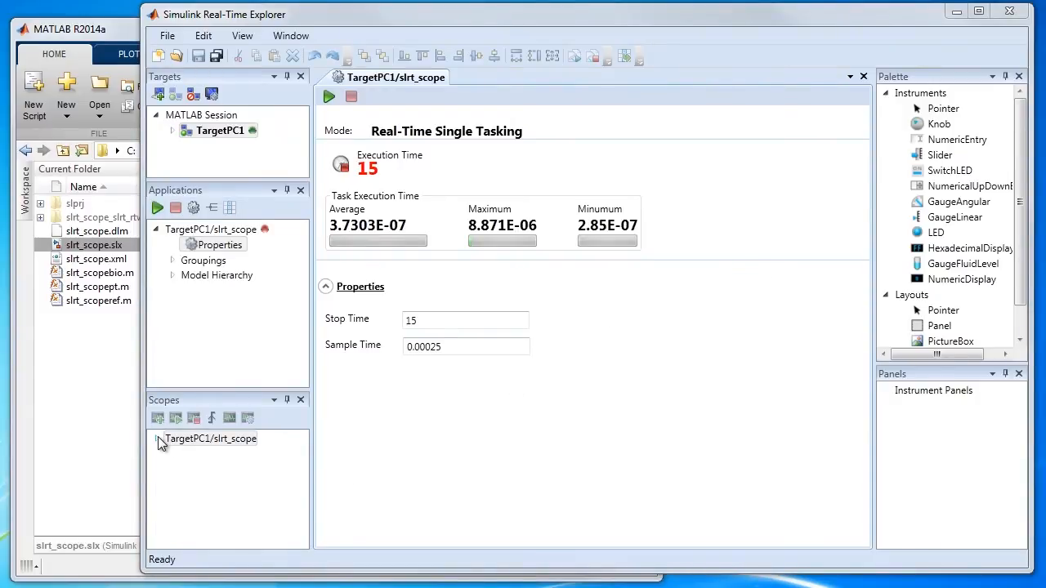
# Reveal host Scope 1 under slrt_scope, view its Integrator1 and Signal Generator traces, docked below.
pyautogui.click(160, 439)
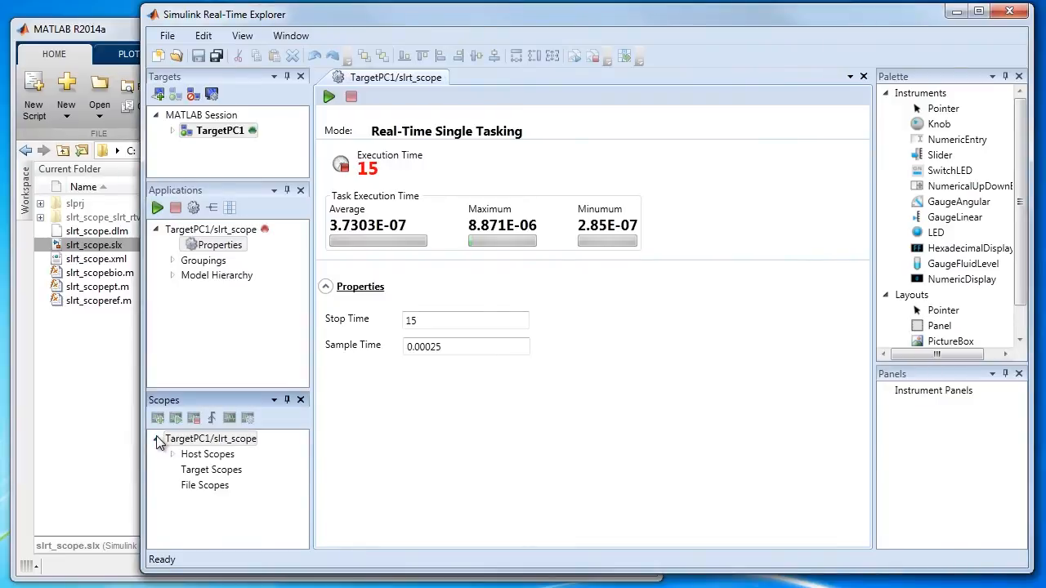
pyautogui.click(159, 439)
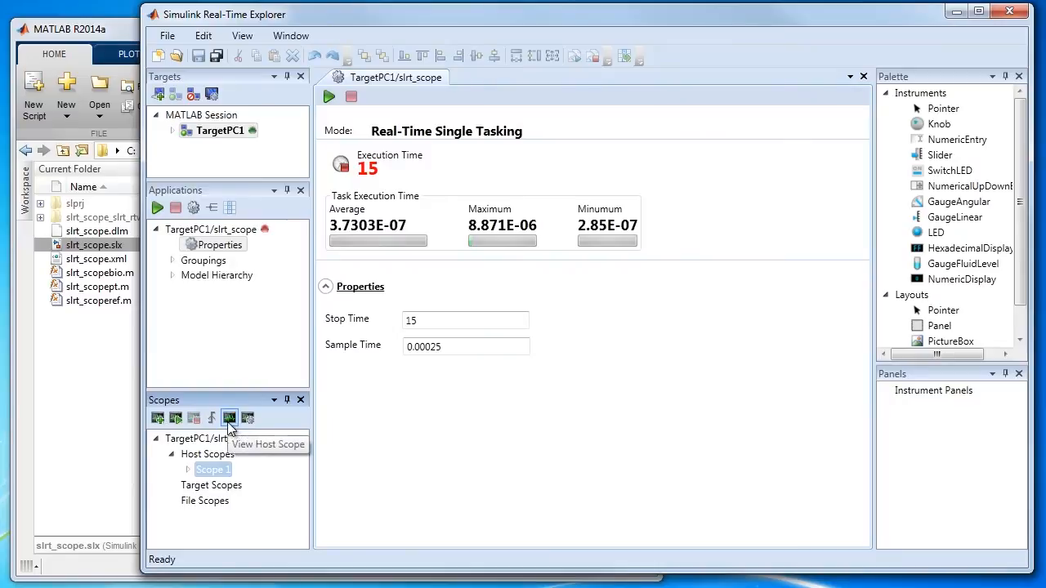
pyautogui.click(230, 418)
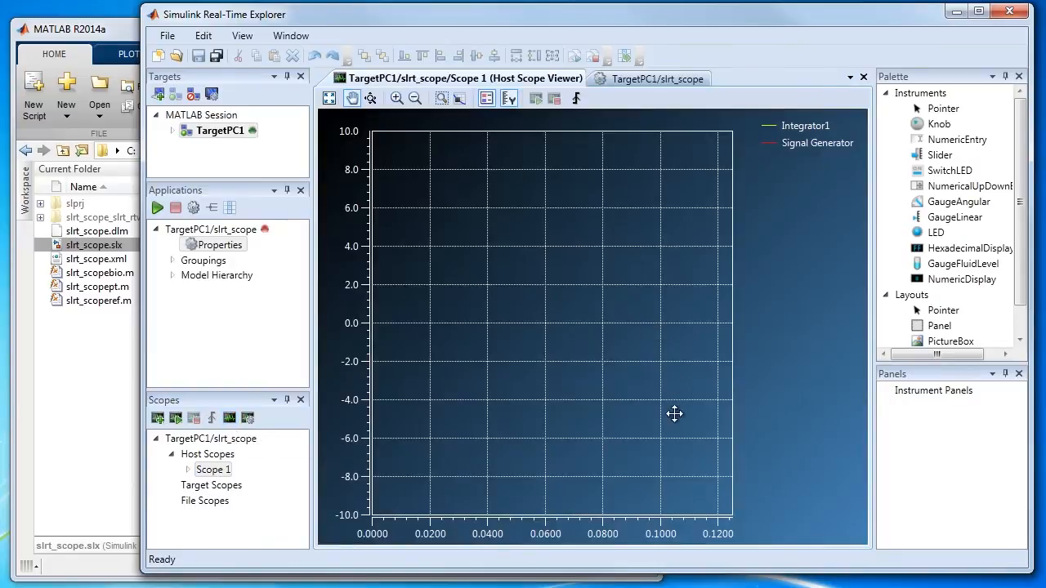
pyautogui.moveTo(729, 268)
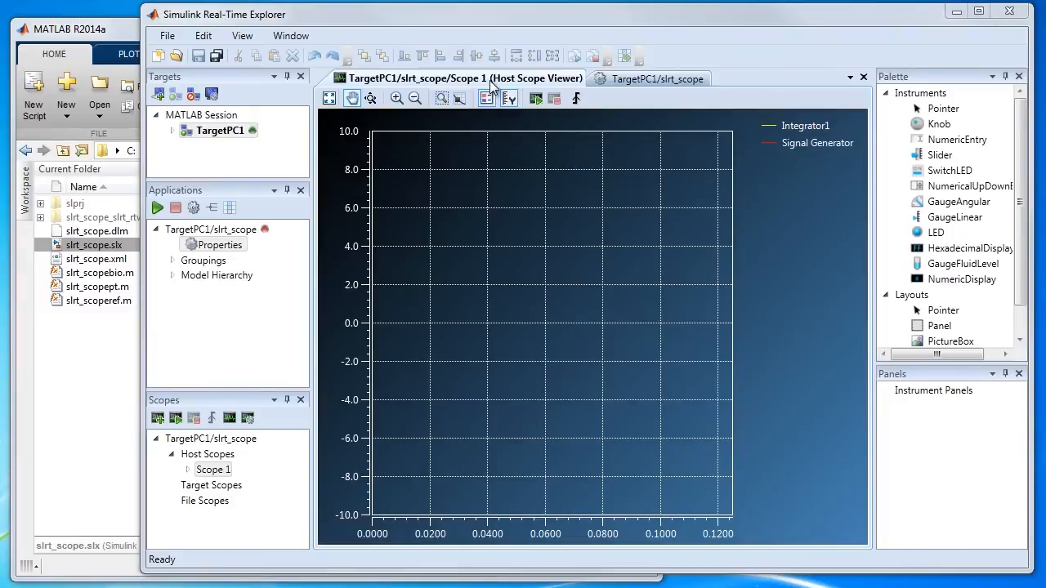
pyautogui.click(658, 78)
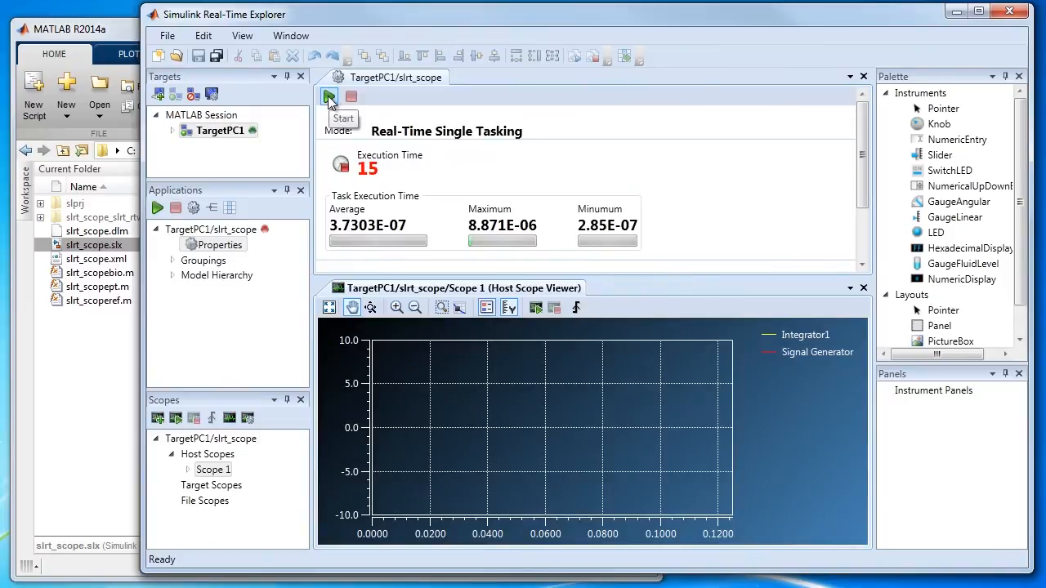
# Start slrt_scope again and let it run to its 15 second stop time.
pyautogui.click(328, 96)
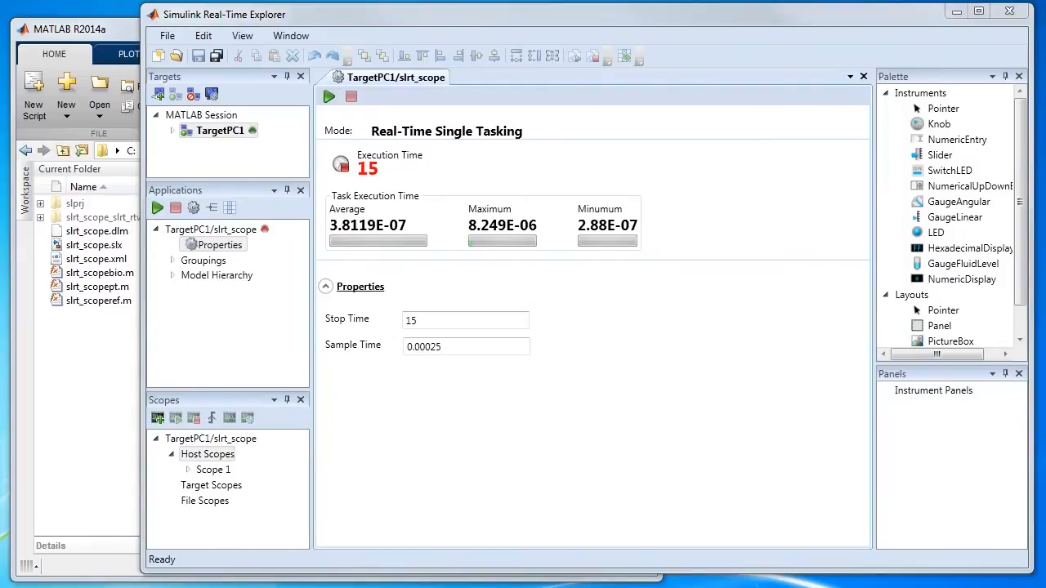
pyautogui.moveTo(721, 251)
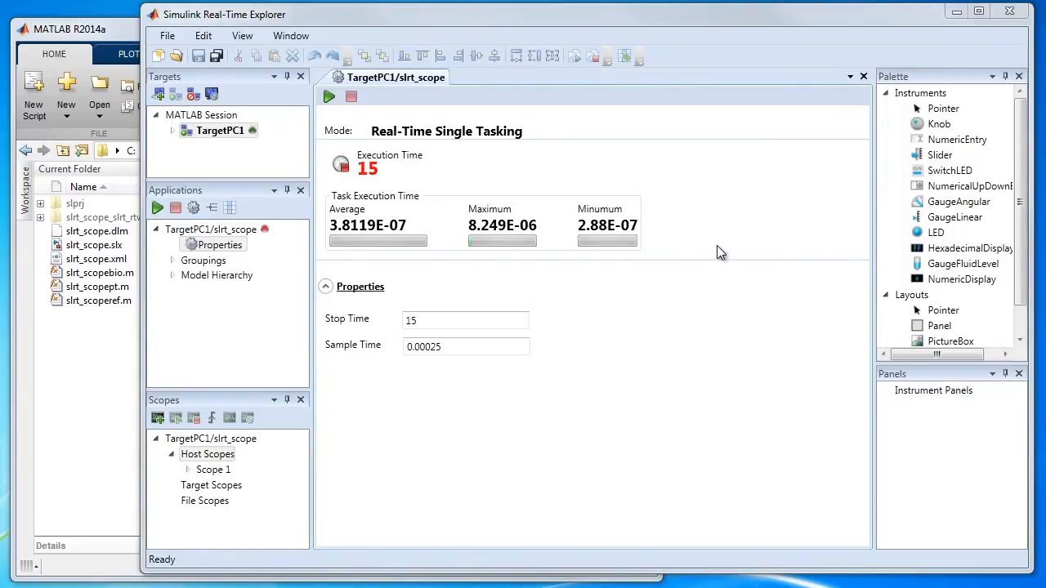
pyautogui.moveTo(658, 310)
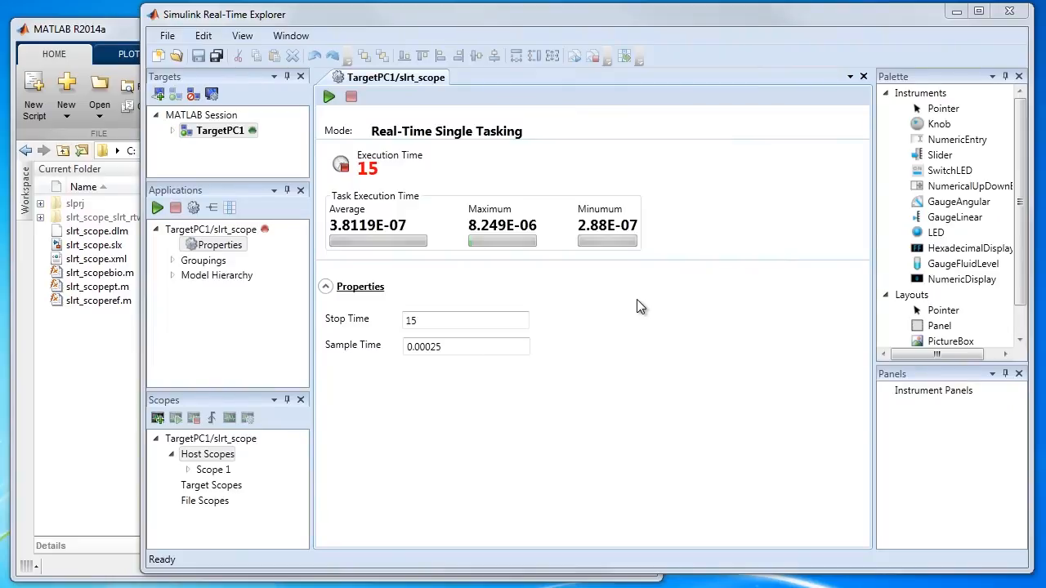
# Load slrt_scope.dlm onto TargetPC1 via its Load action, keeping the default DLM location.
pyautogui.rightClick(219, 131)
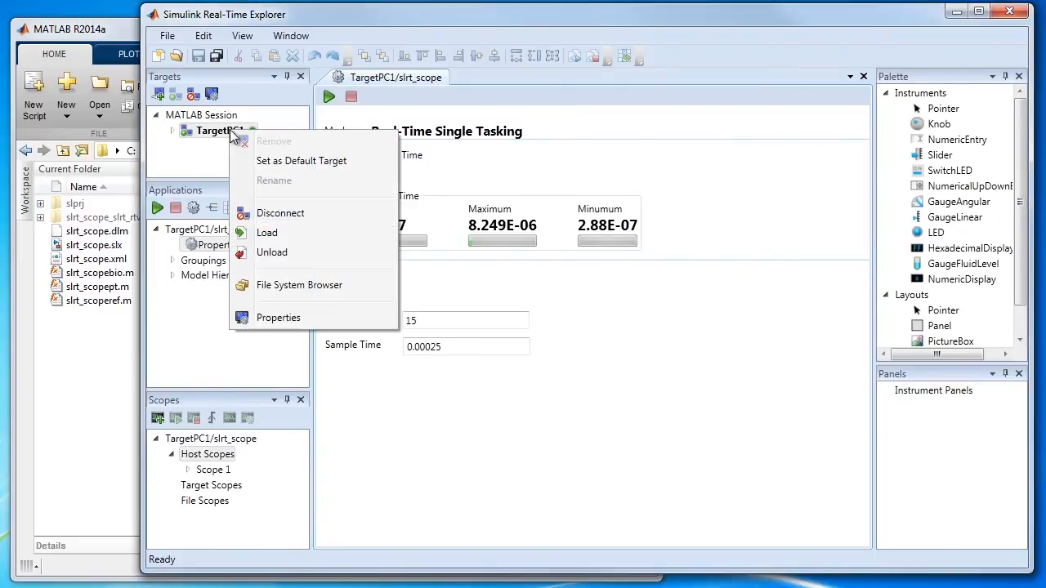
pyautogui.click(266, 232)
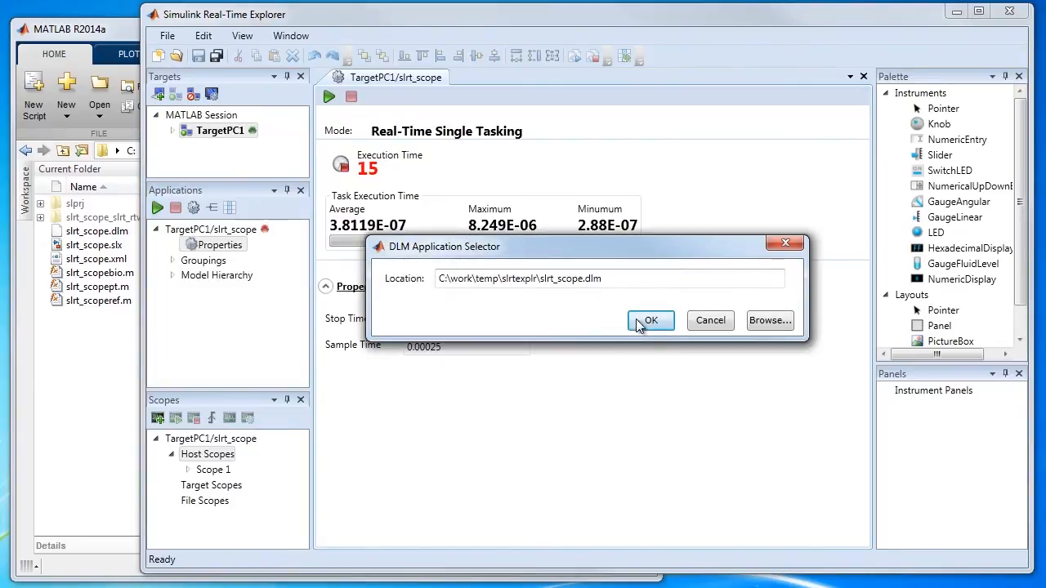
pyautogui.click(650, 319)
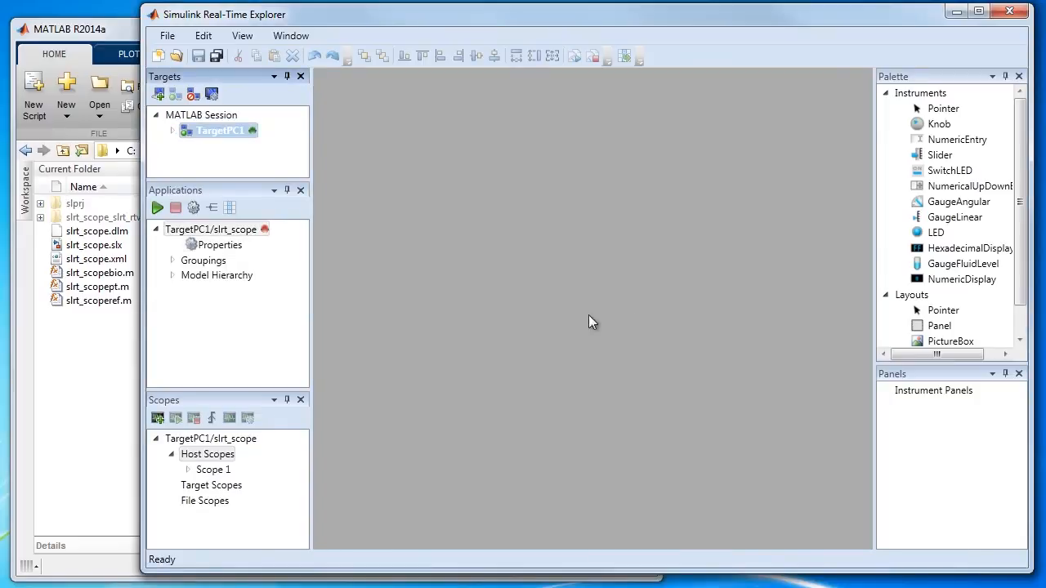